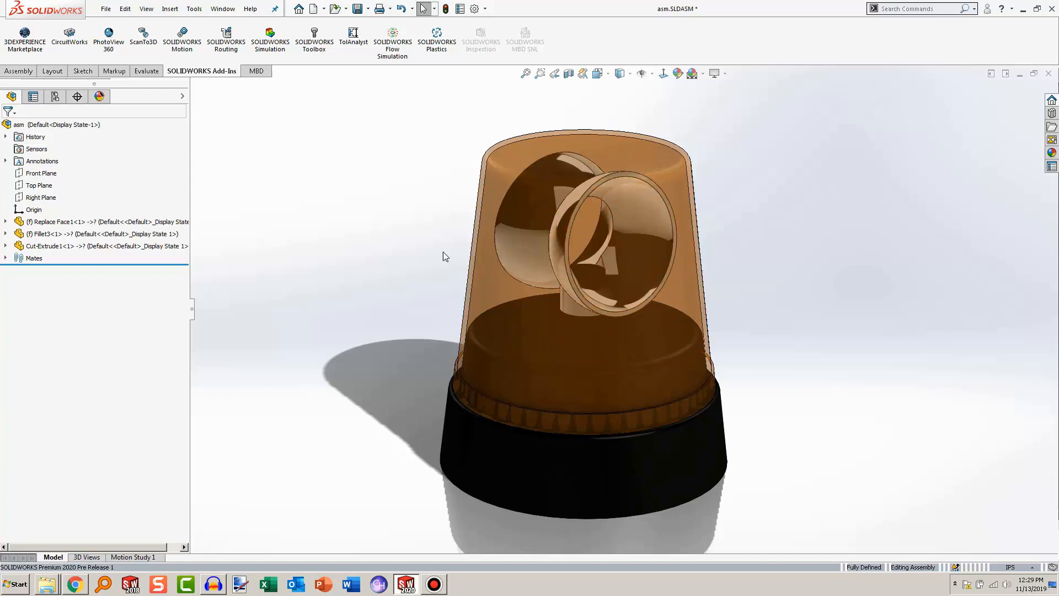
mouse_move(592, 415)
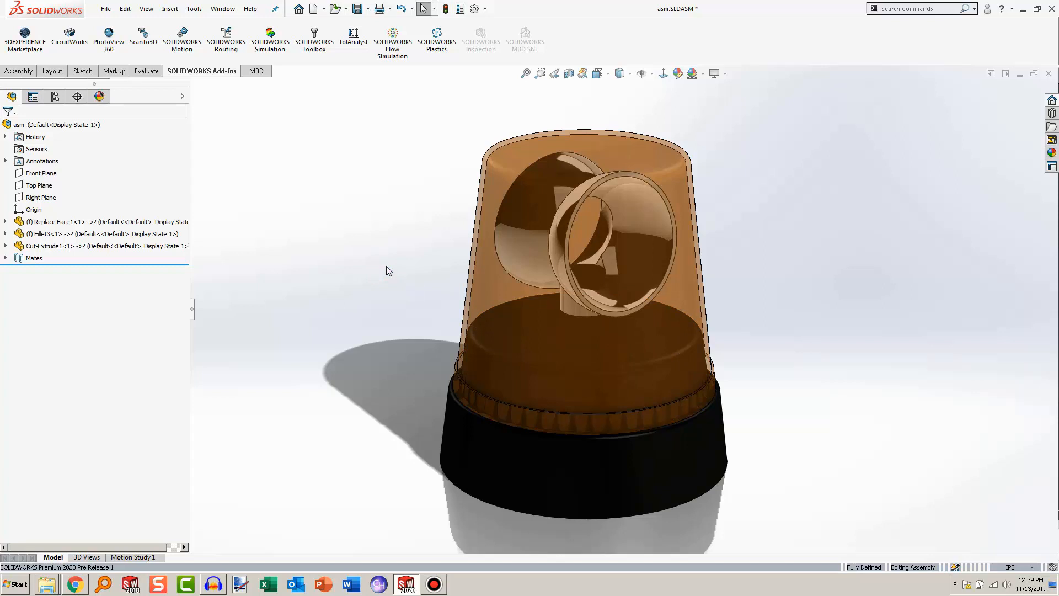
Create reference point Point1 at the arc centre of the reflector's circular edge
click(19, 71)
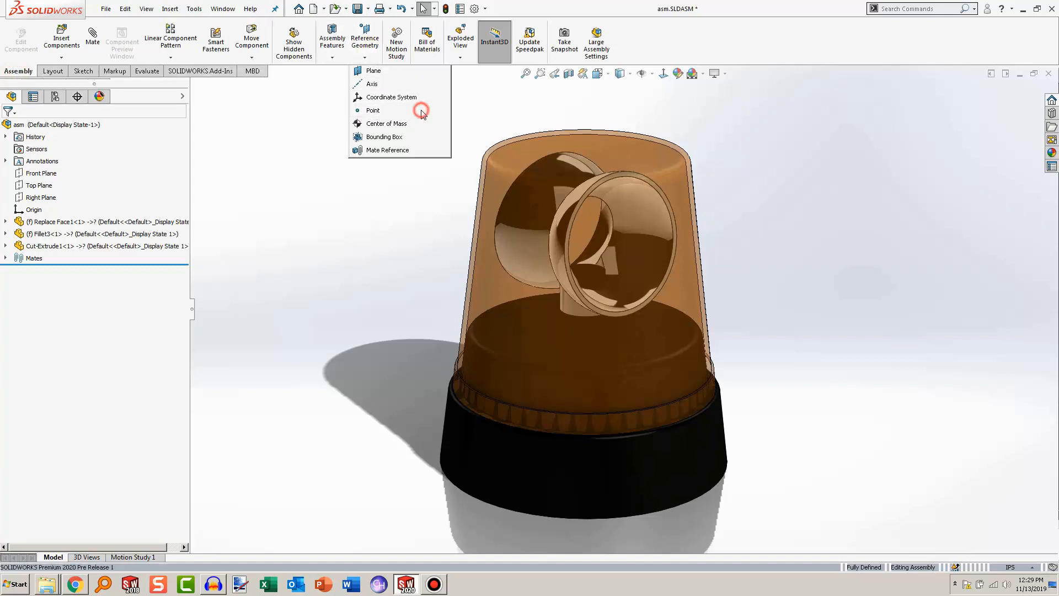
click(371, 110)
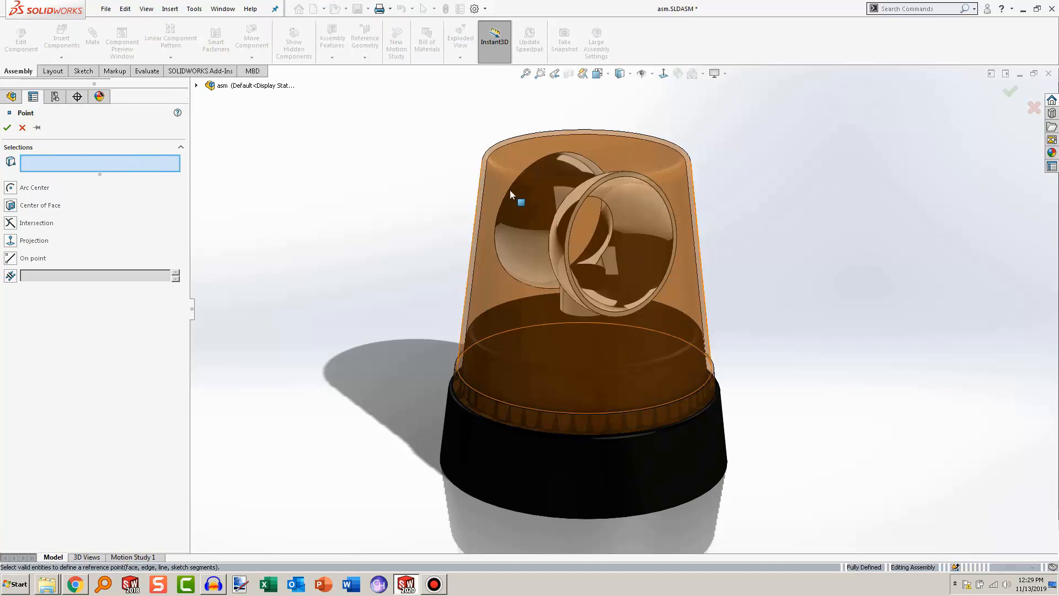
scroll(up, 3)
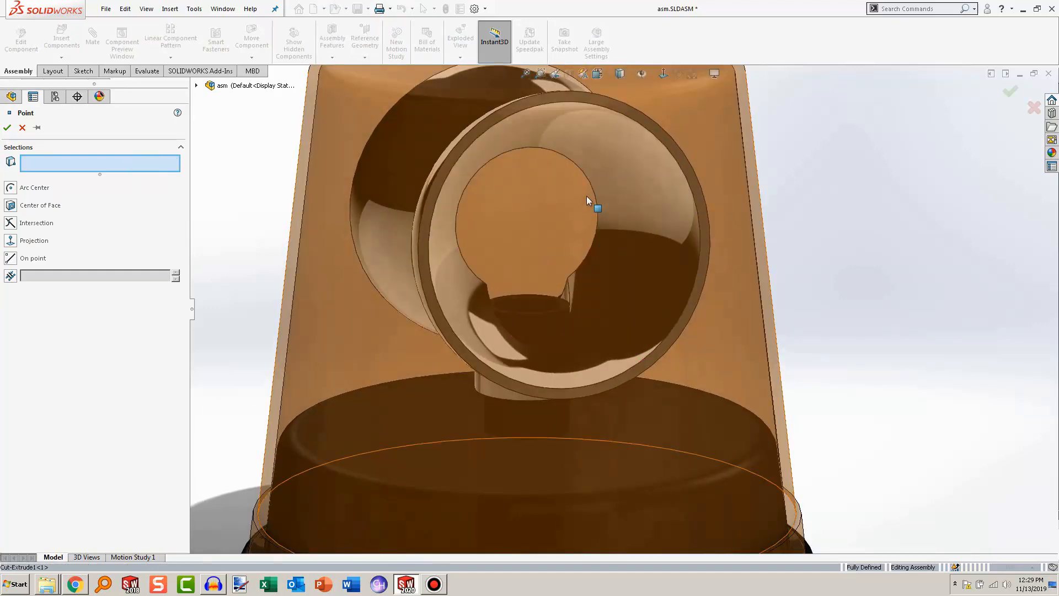
mouse_move(527, 223)
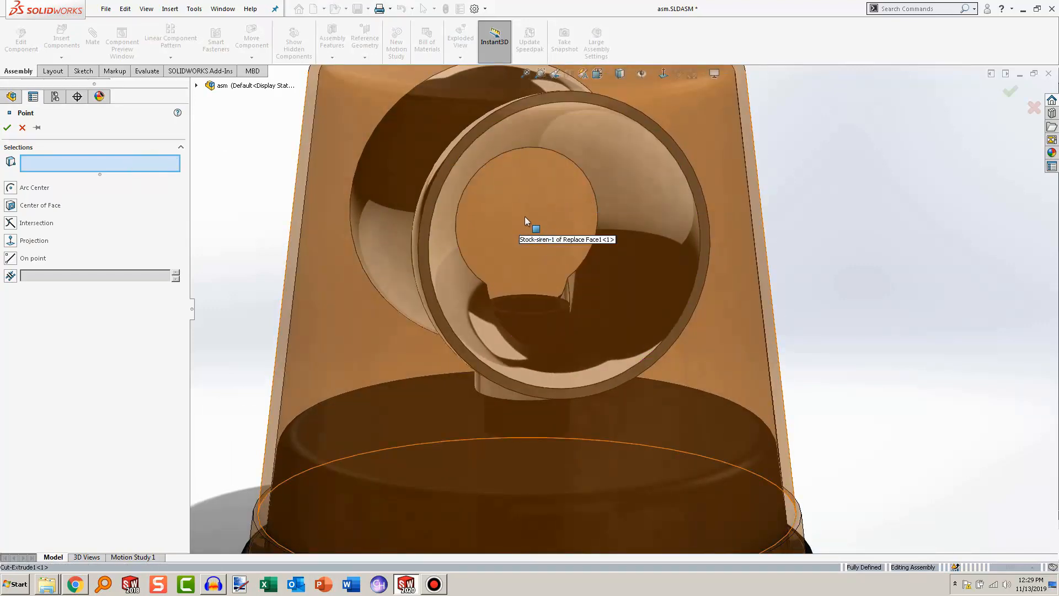
click(582, 171)
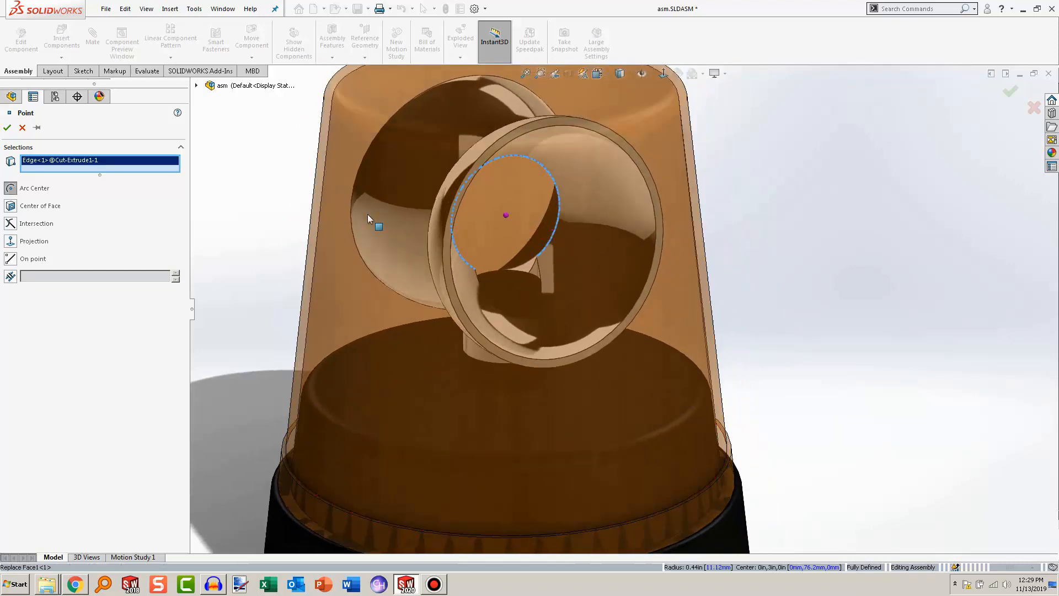
click(8, 128)
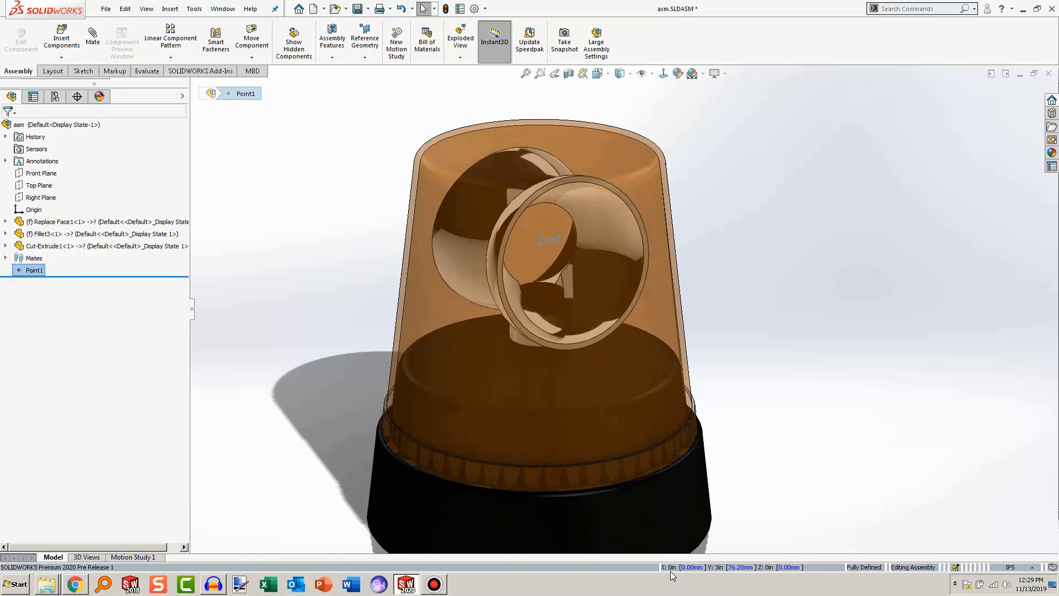
mouse_move(686, 574)
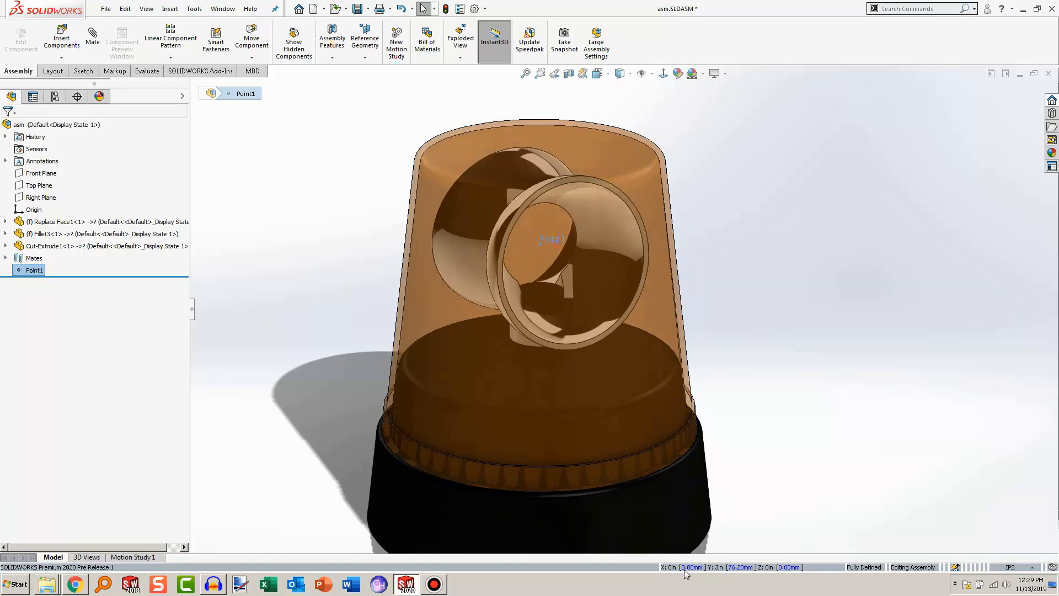
mouse_move(775, 573)
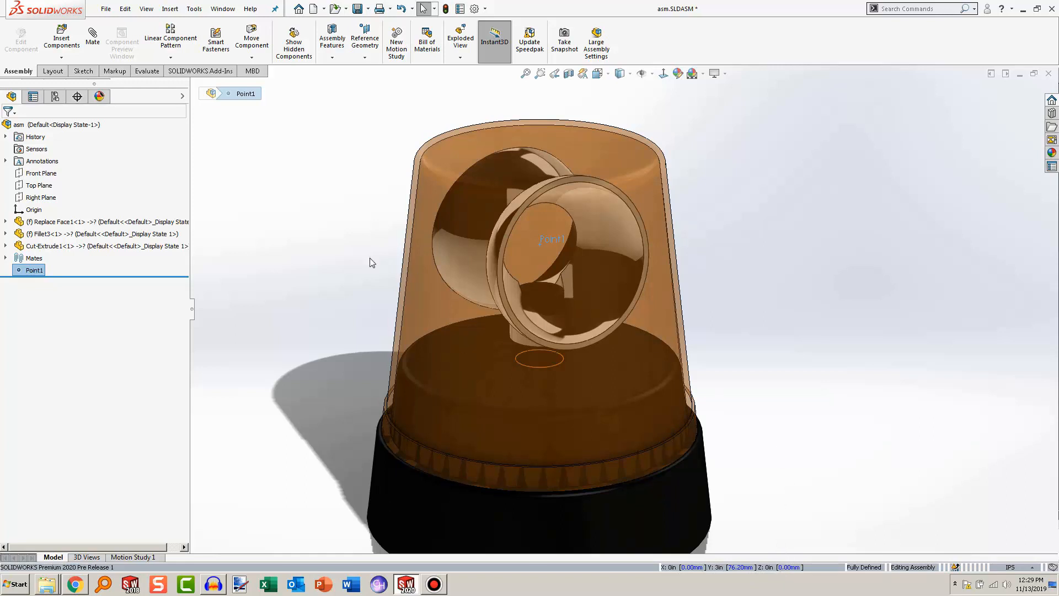
Show the Scene, Lights and Cameras list with the Lights folder expanded
click(285, 255)
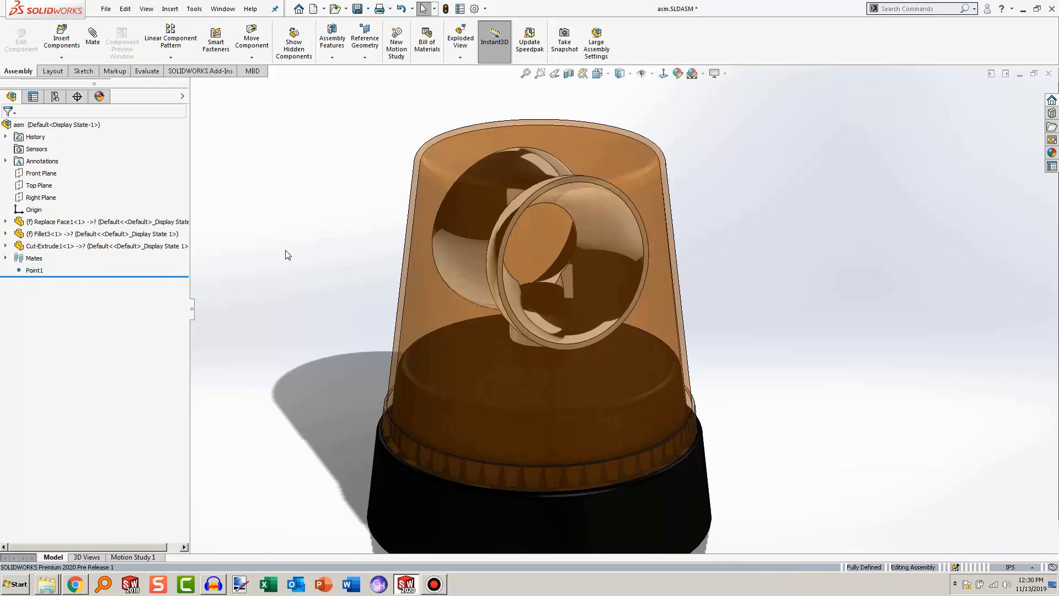
mouse_move(98, 96)
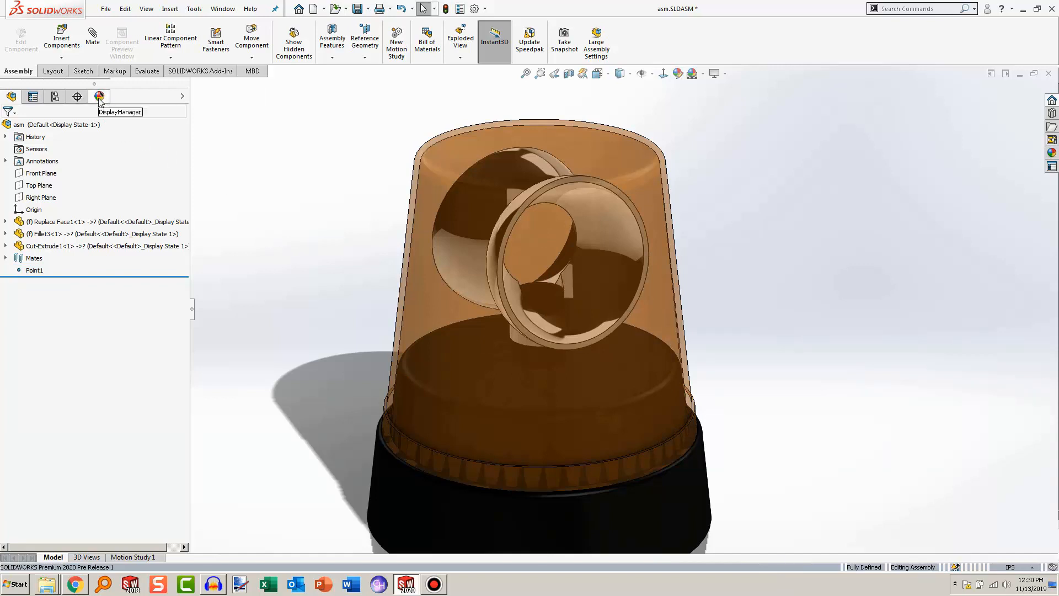
click(98, 97)
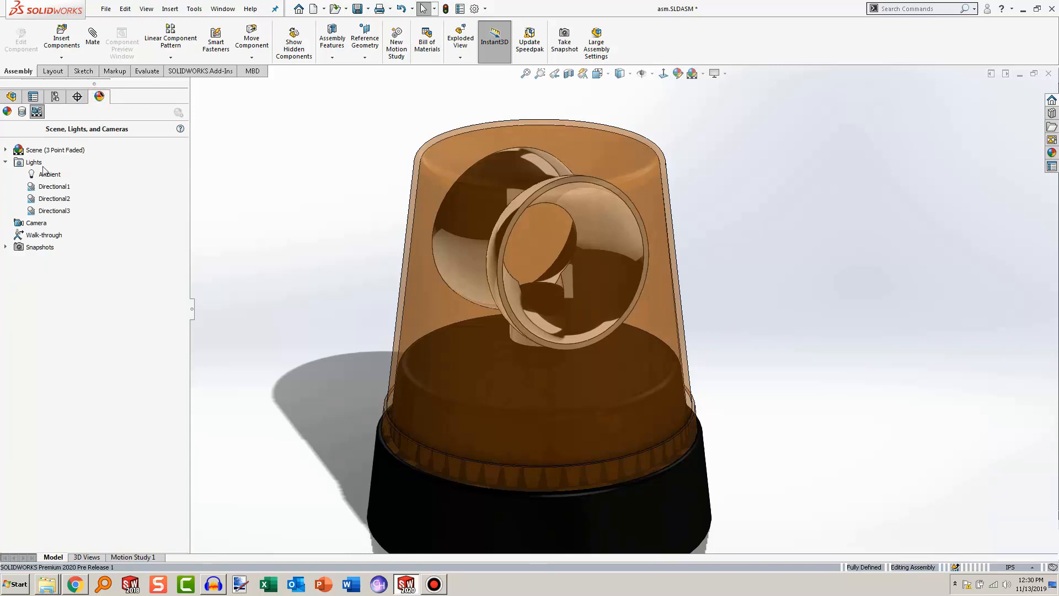
click(6, 162)
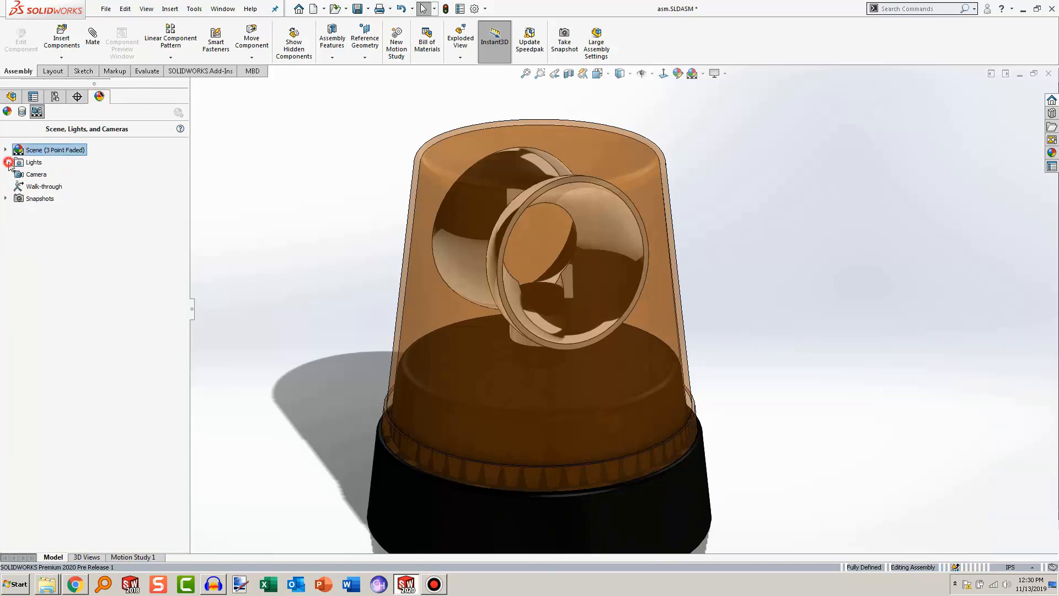
click(6, 163)
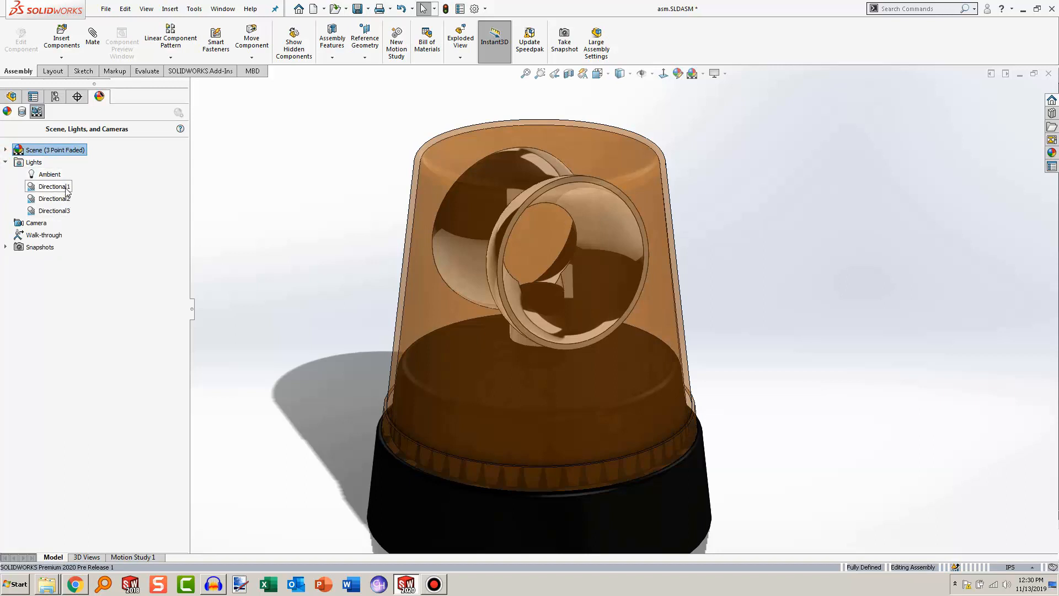
Inspect the right-click options of the directional lights without choosing any
right_click(51, 185)
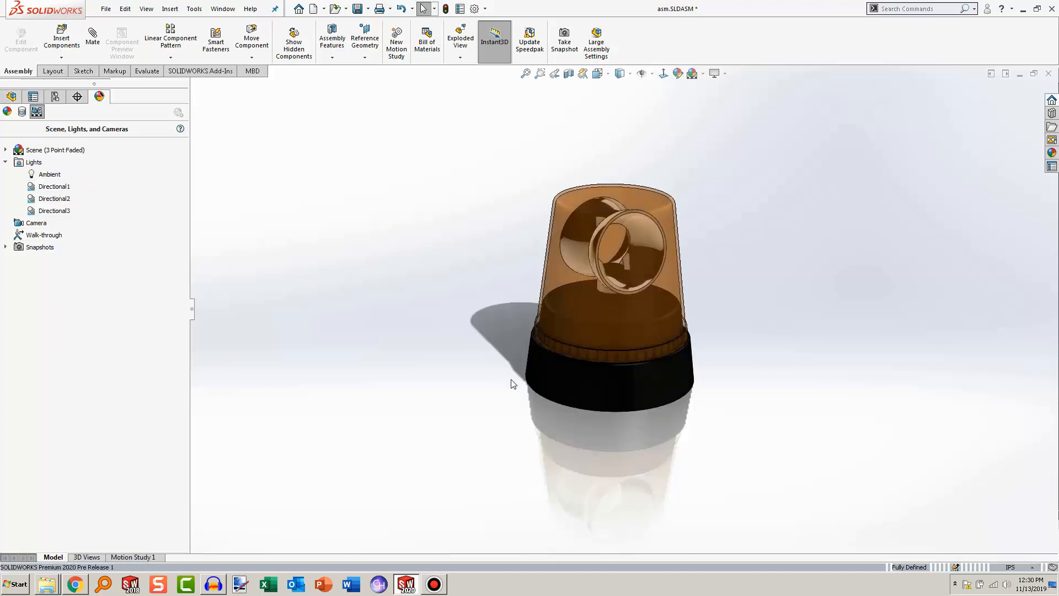
click(53, 197)
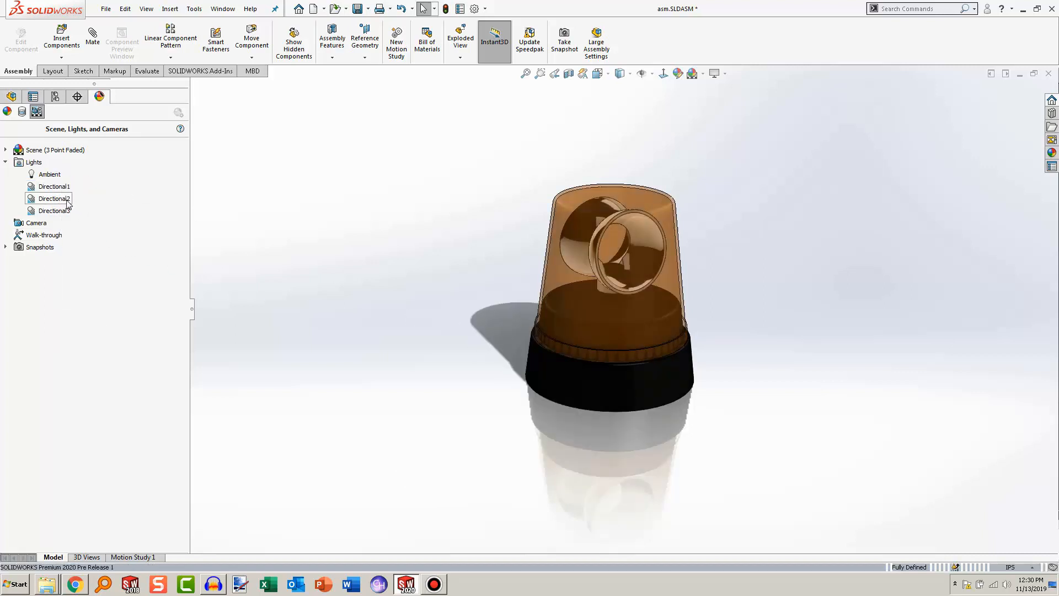
right_click(52, 197)
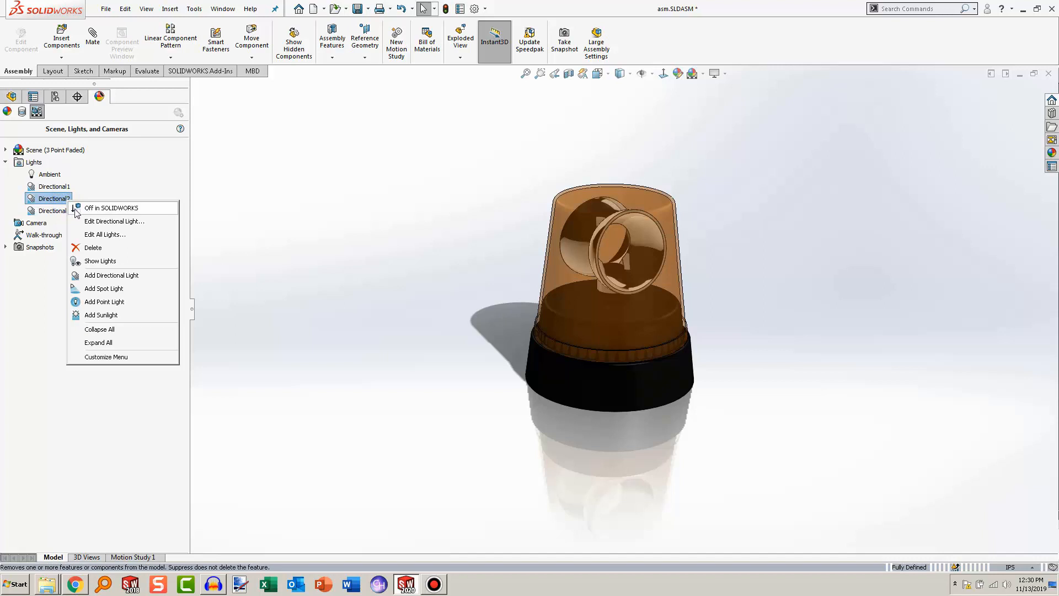
mouse_move(173, 234)
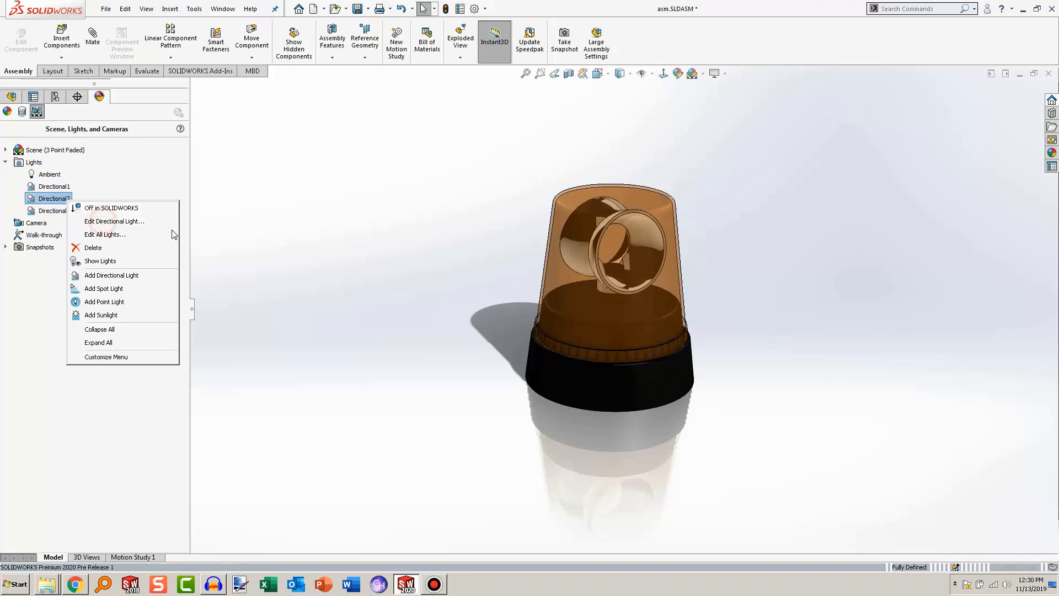
click(113, 221)
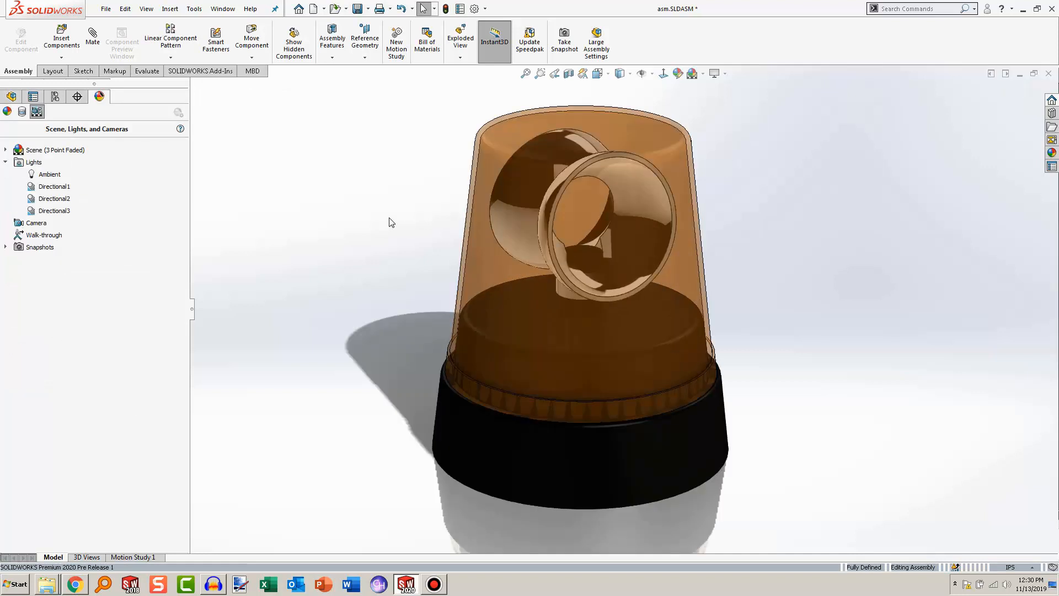
Add point light Point2 at the reflector centre, raised 3.00in with Lock to model
right_click(32, 162)
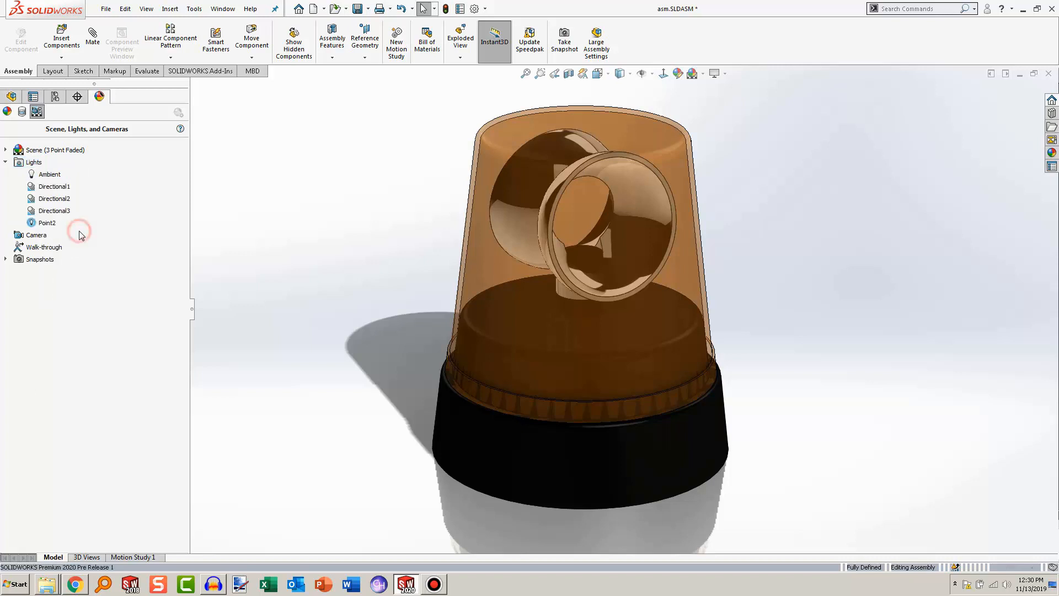
double_click(47, 223)
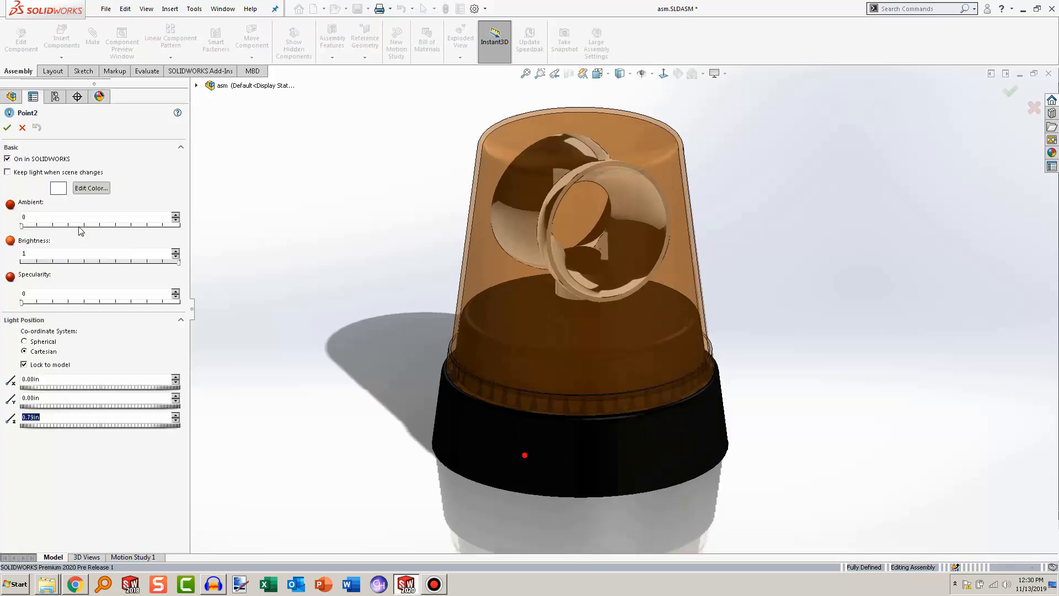
mouse_move(98, 248)
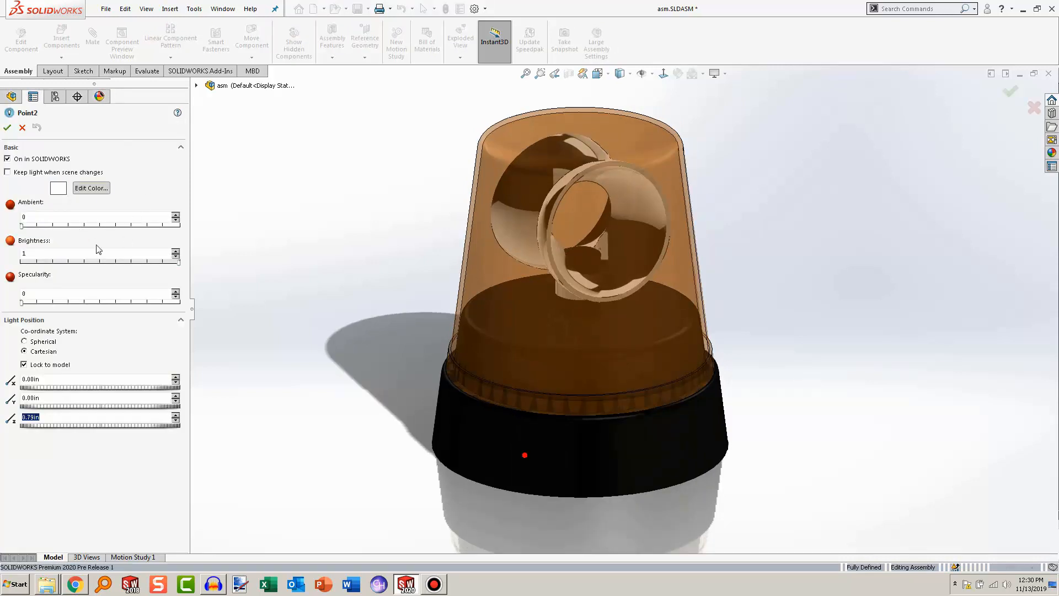
mouse_move(91, 422)
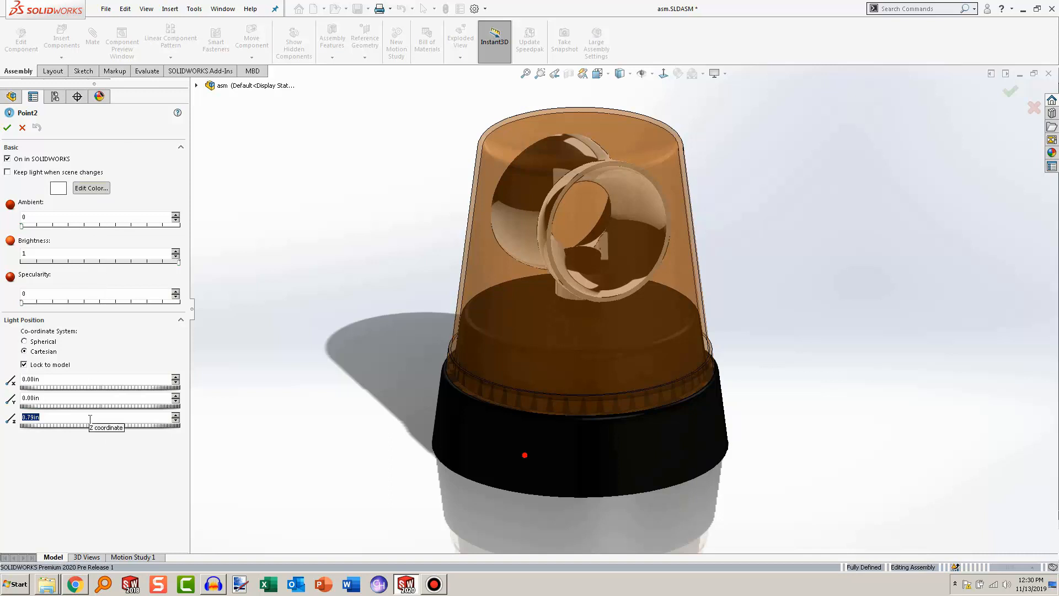
click(525, 455)
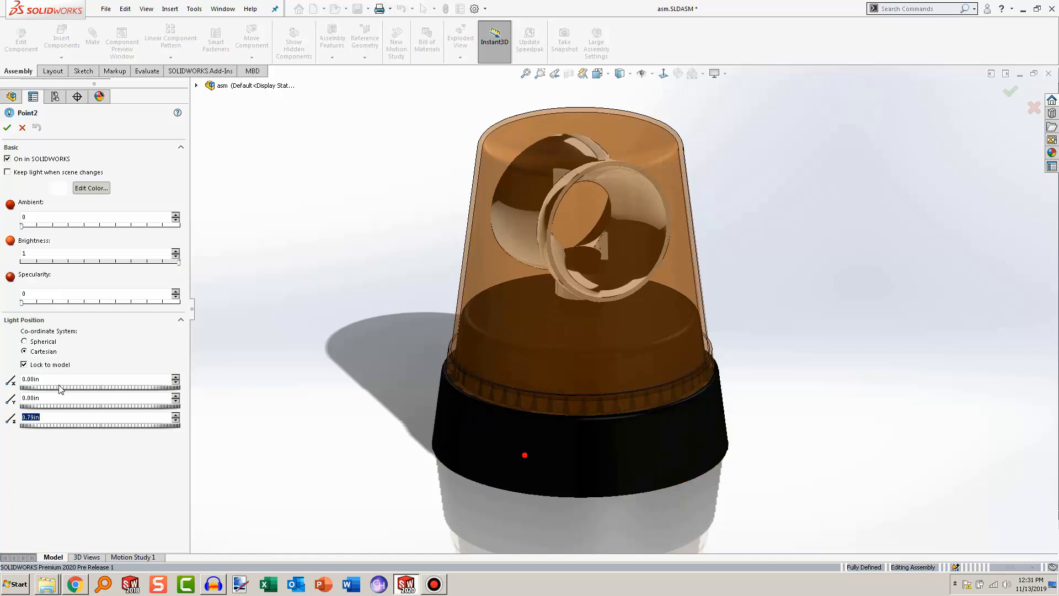
mouse_move(60, 378)
text(3)
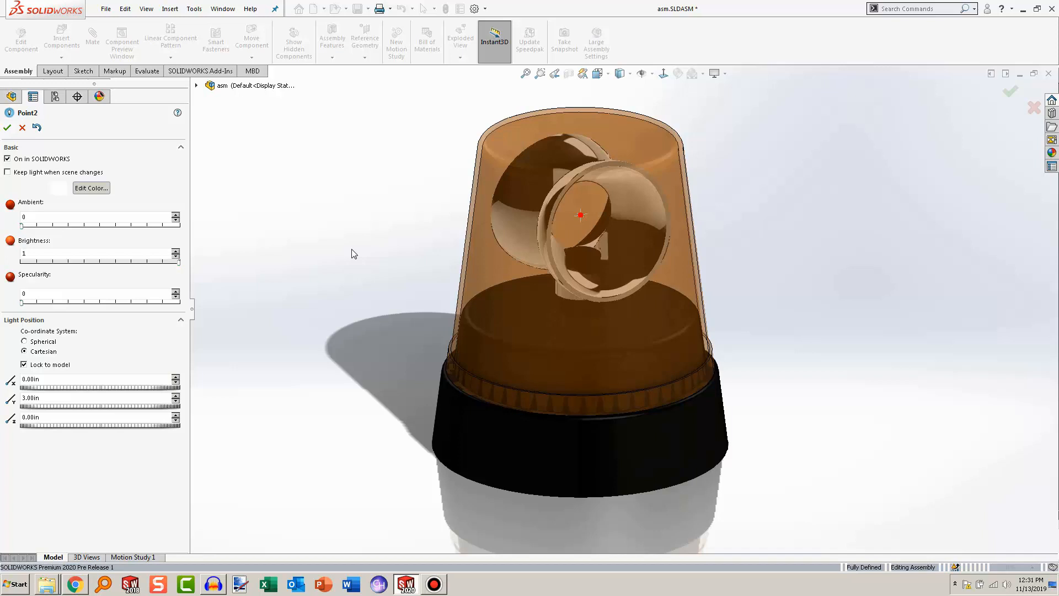
mouse_move(236, 279)
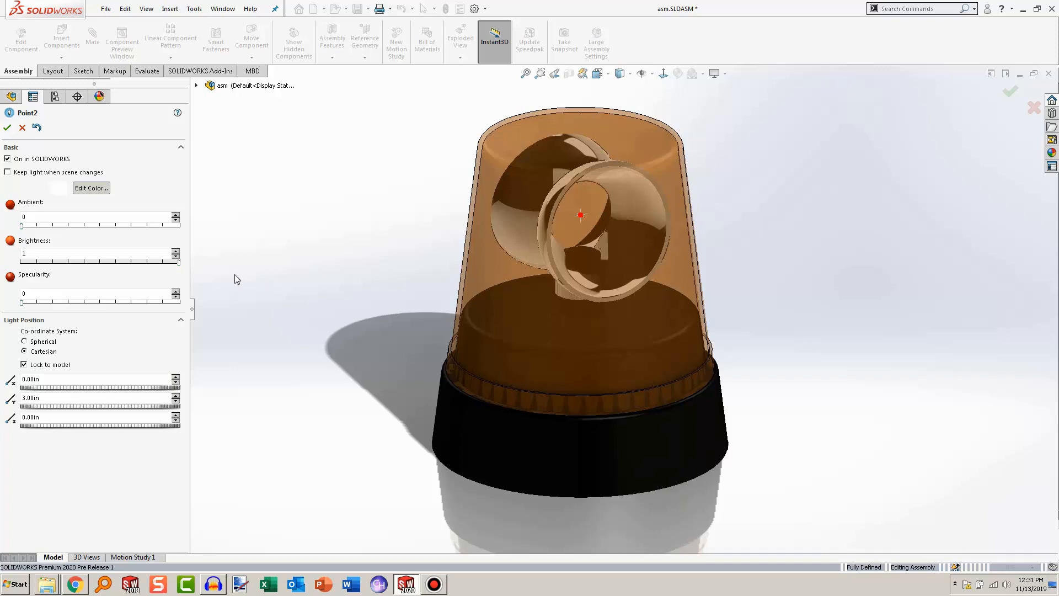
mouse_move(181, 267)
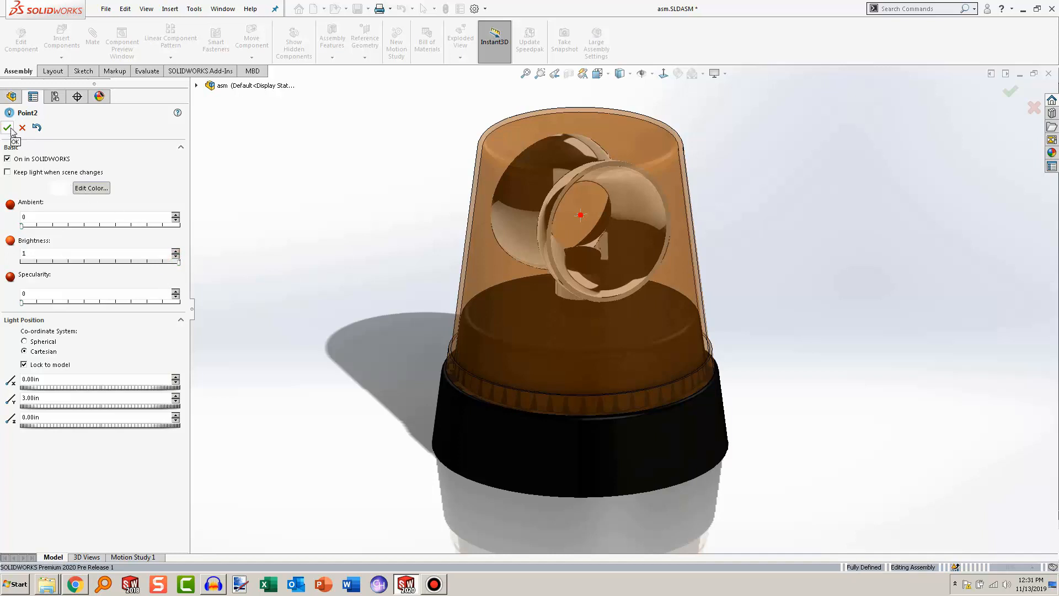
click(10, 128)
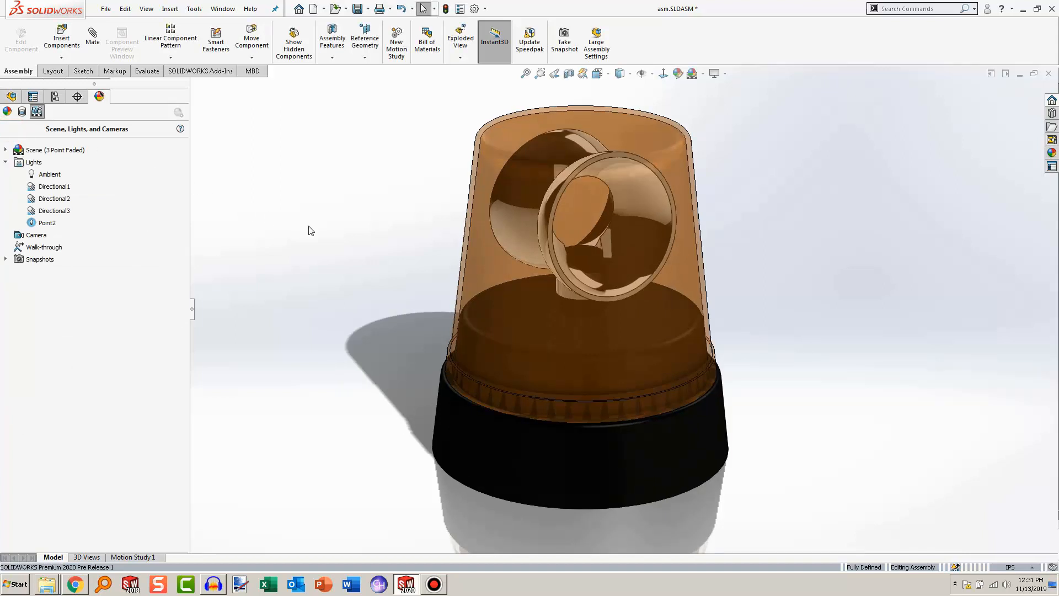
Set Point2 to keep through scene changes and apply the 3 Point Faded scene
right_click(47, 222)
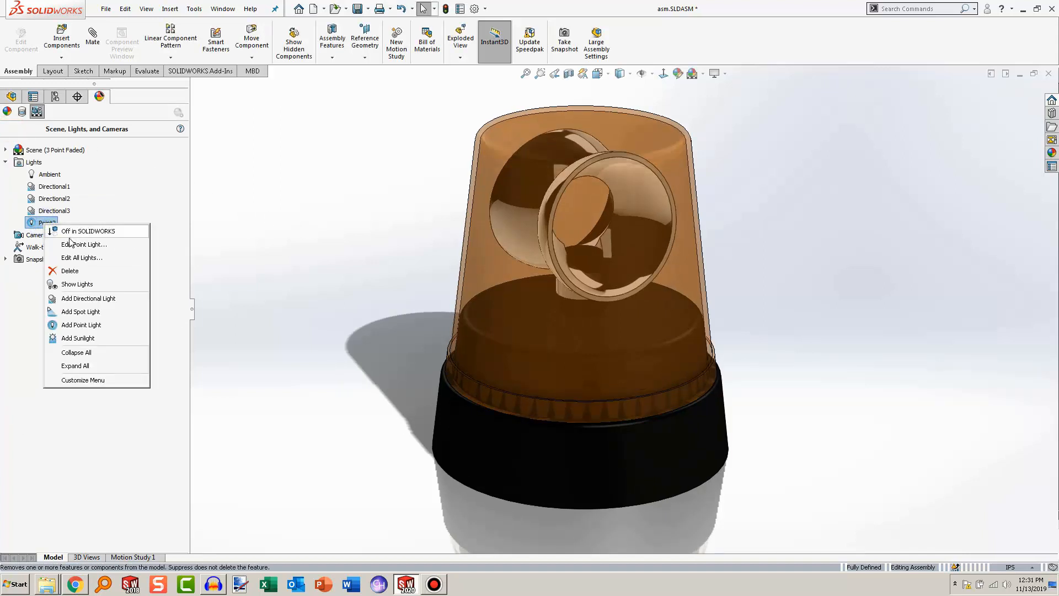
click(84, 243)
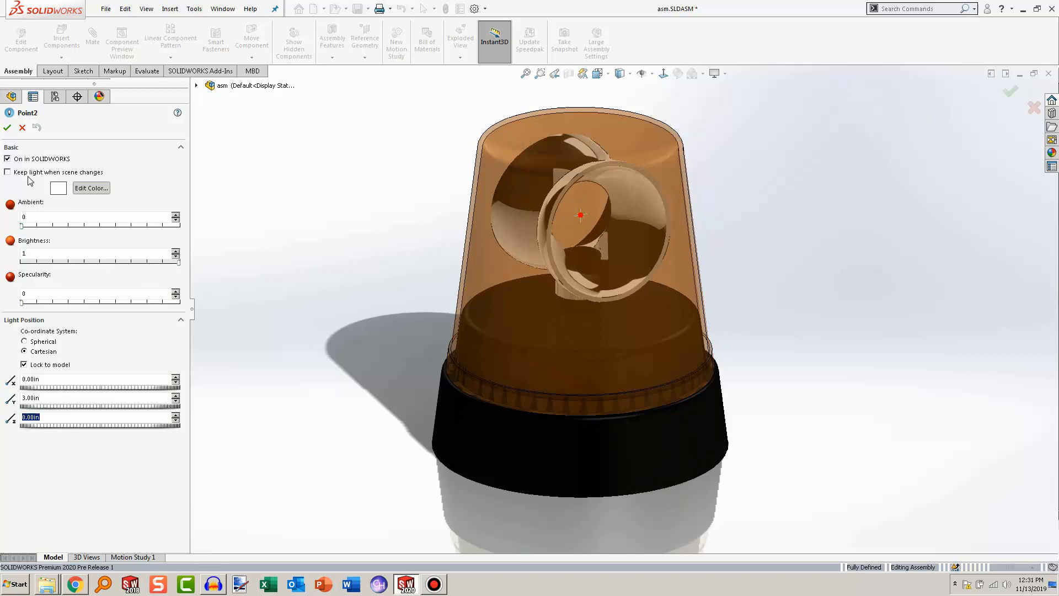
click(8, 128)
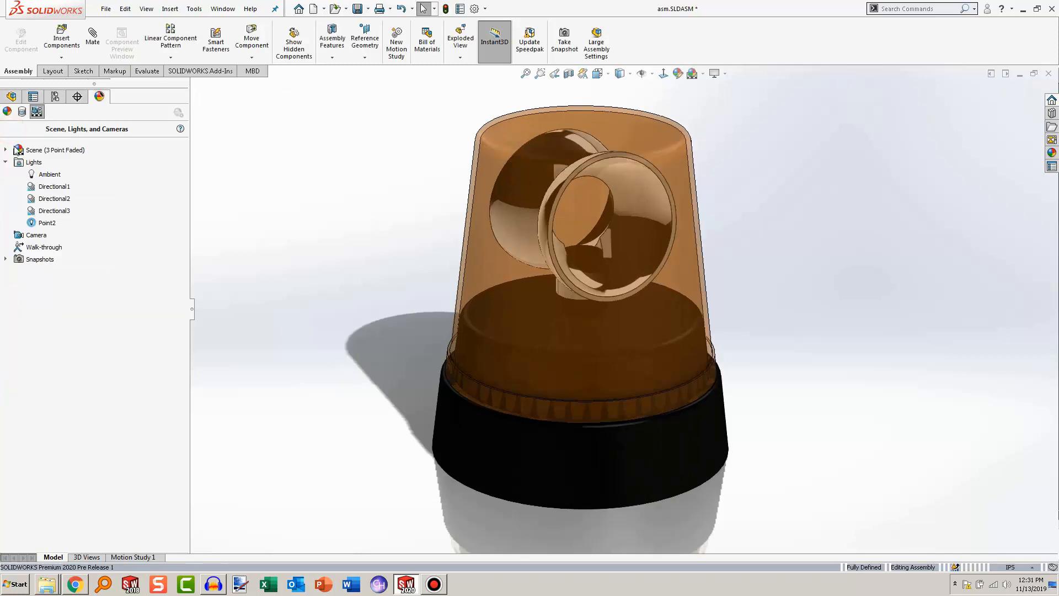
mouse_move(690, 72)
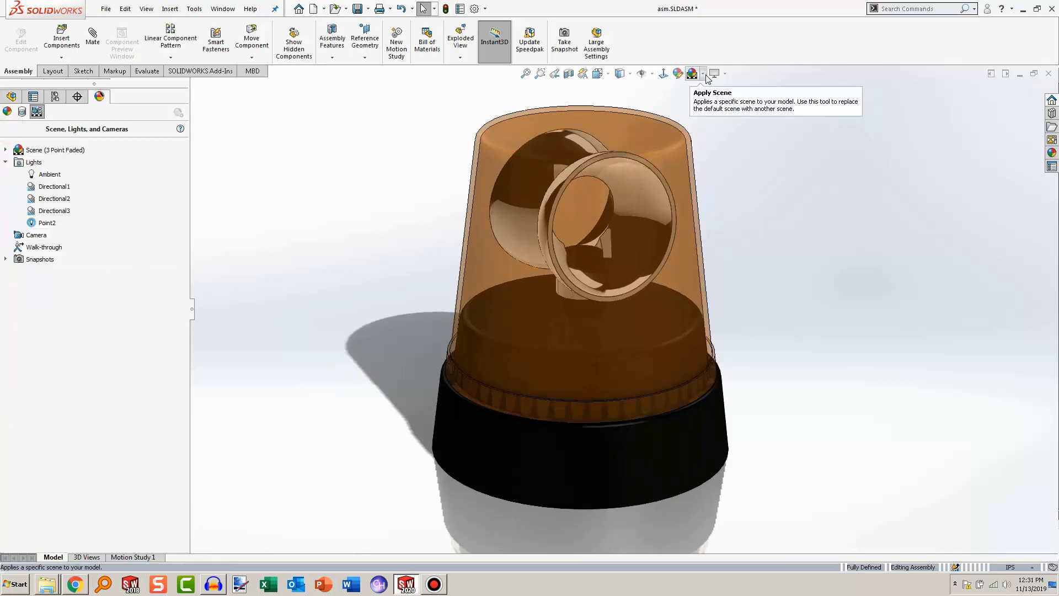
click(704, 74)
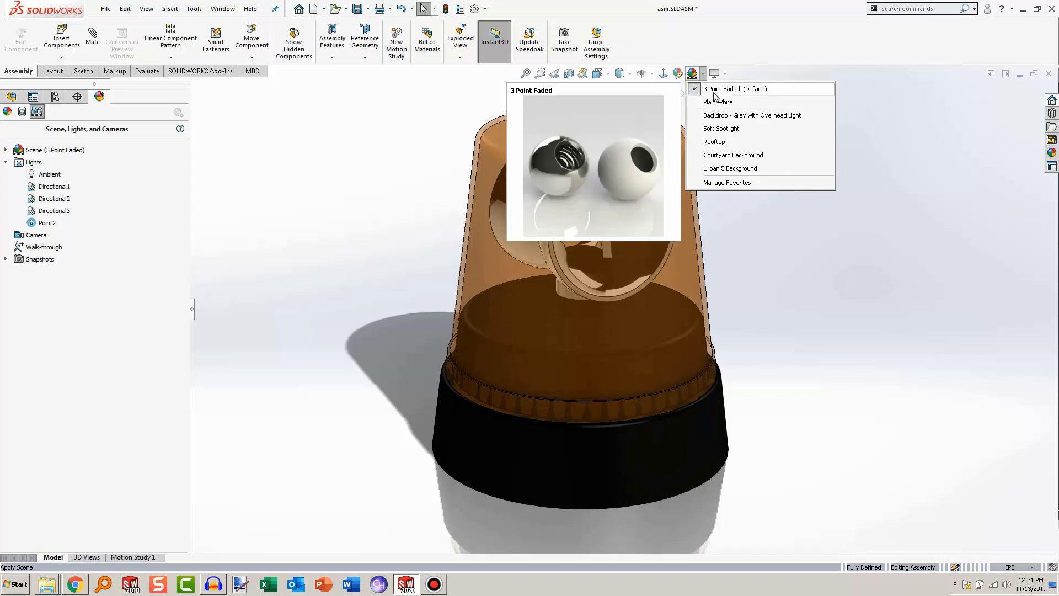
click(751, 114)
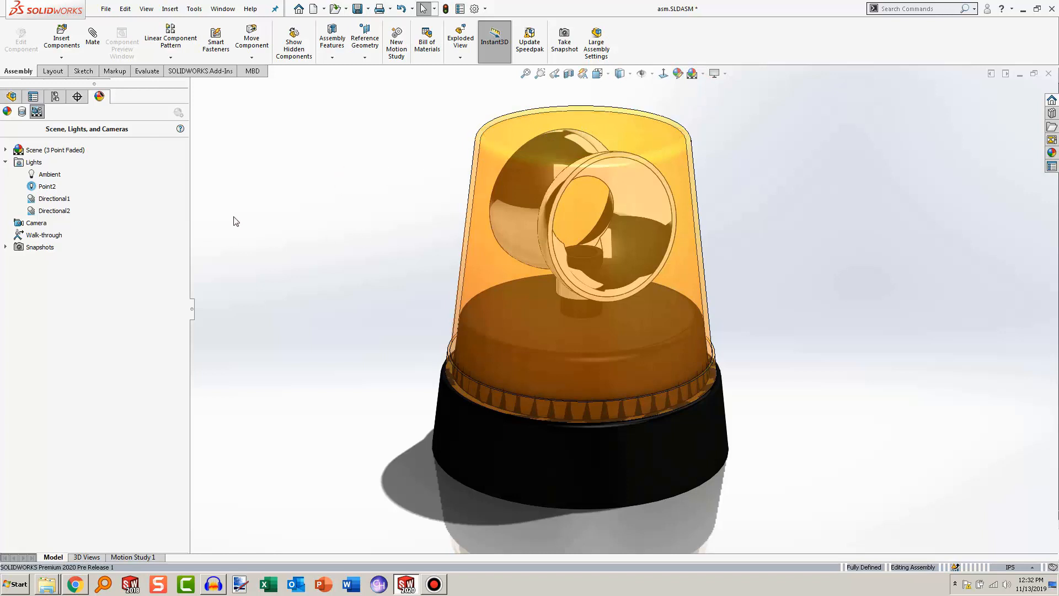
mouse_move(242, 233)
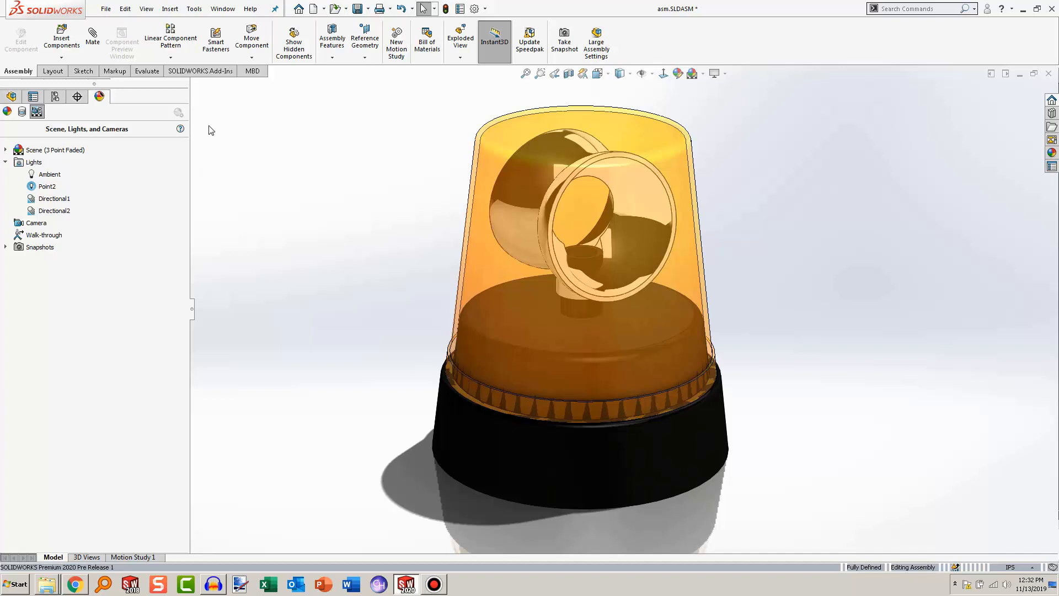
Enable the PhotoView 360 add-in with Integrated Preview and turn Point2 on in PhotoView 360
click(200, 70)
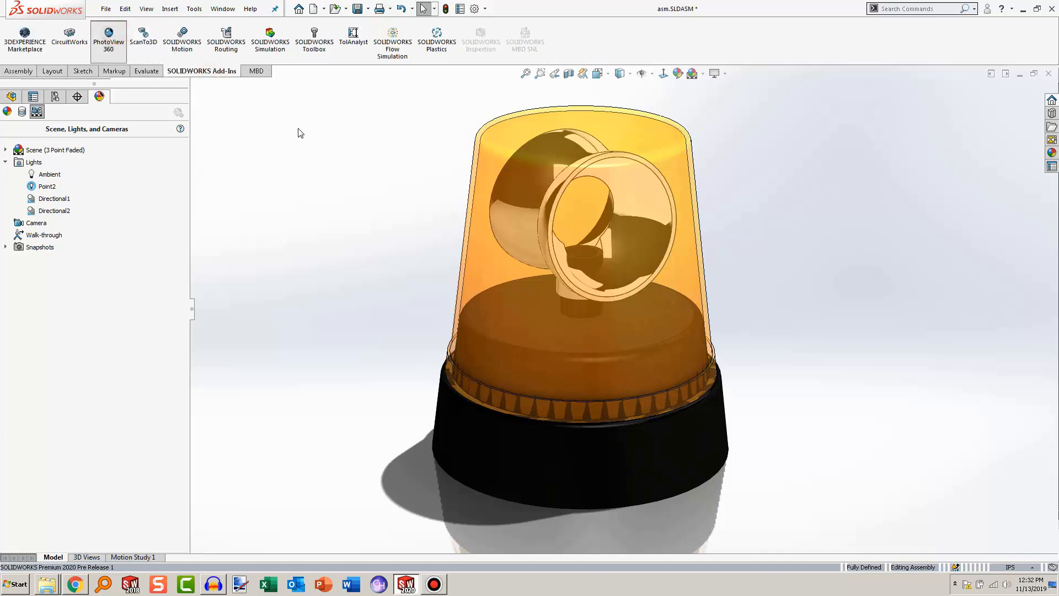
click(108, 41)
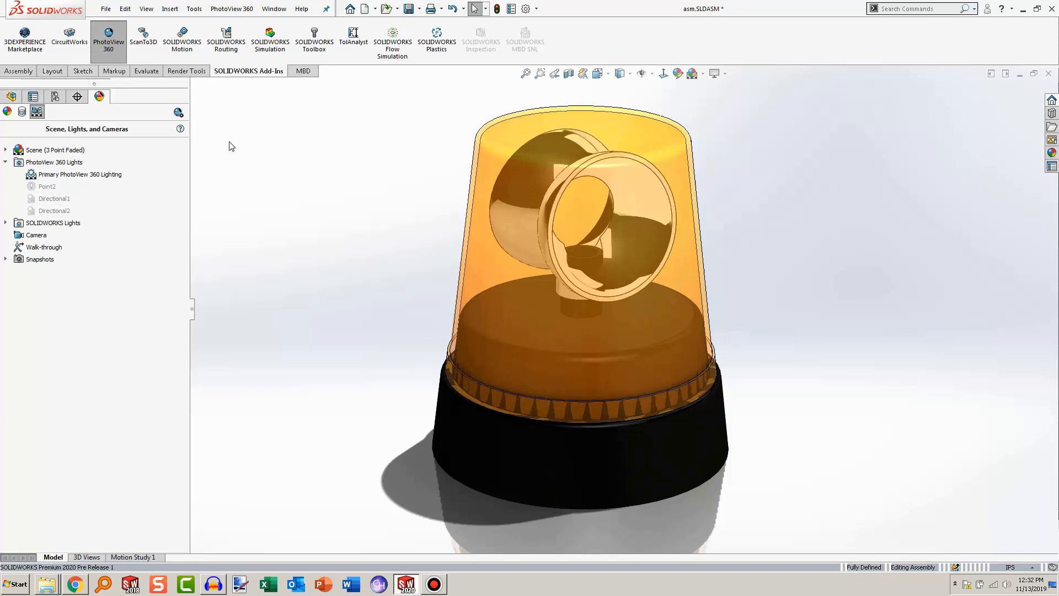
click(187, 70)
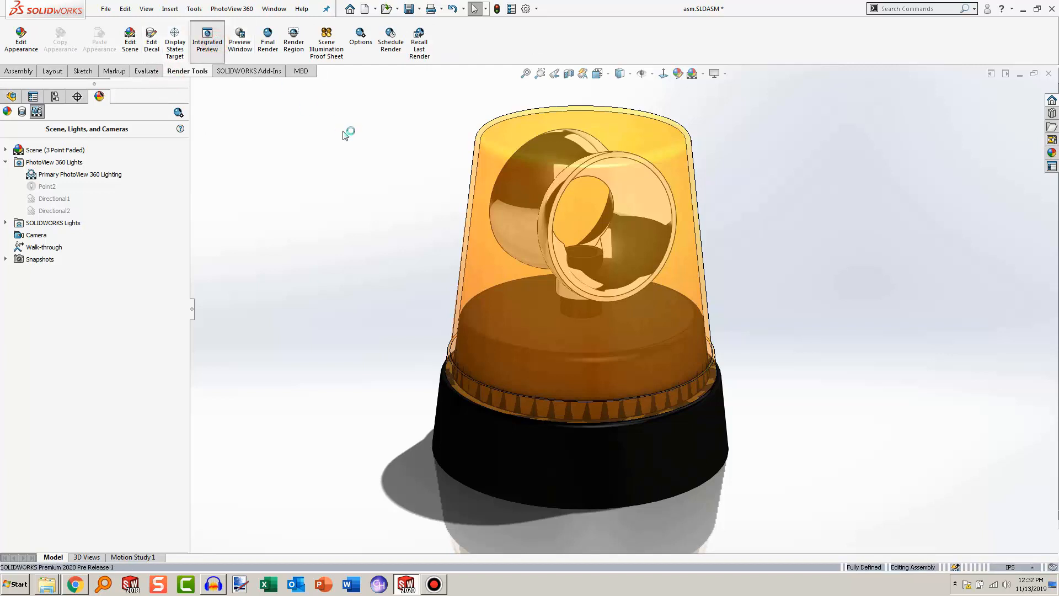
mouse_move(344, 136)
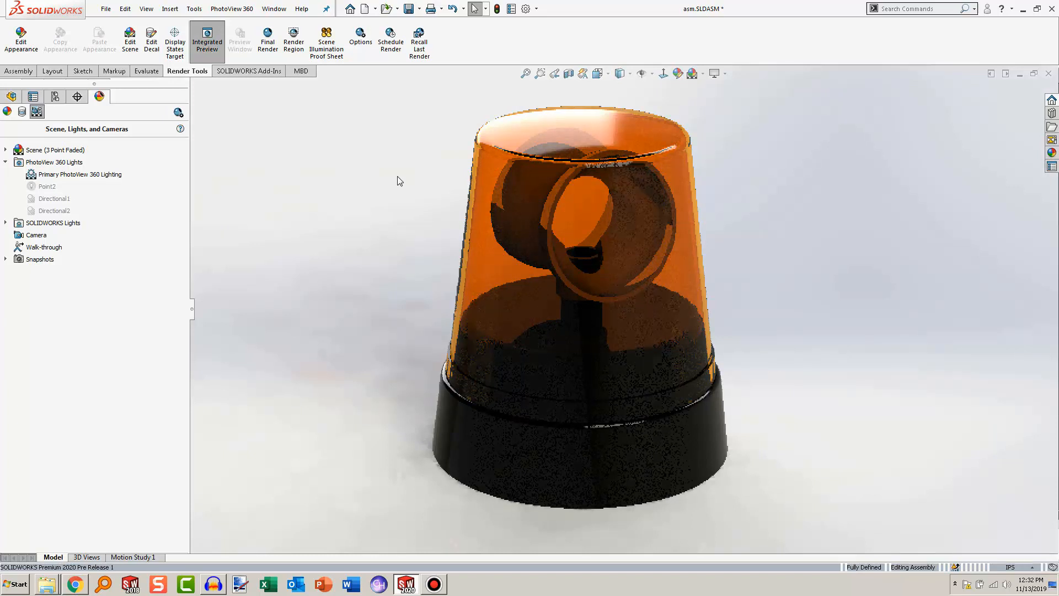
mouse_move(48, 185)
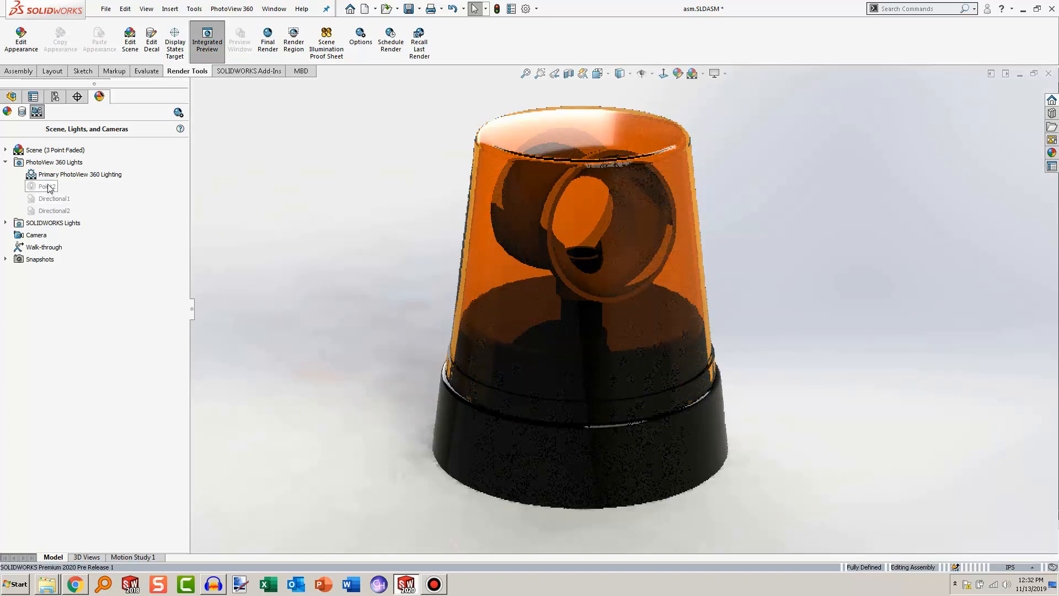
right_click(42, 185)
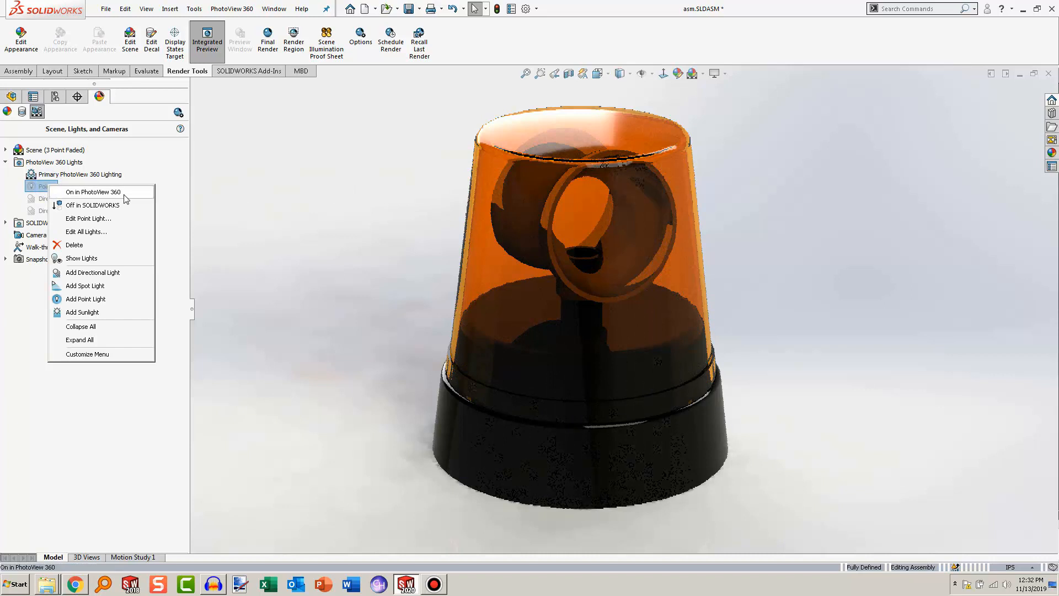
click(90, 192)
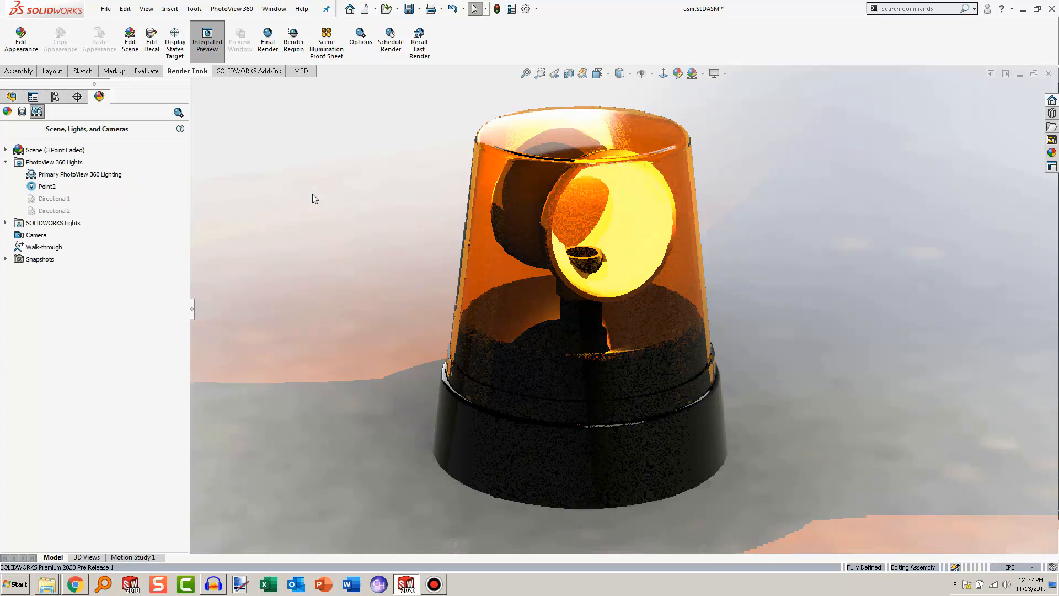
mouse_move(297, 180)
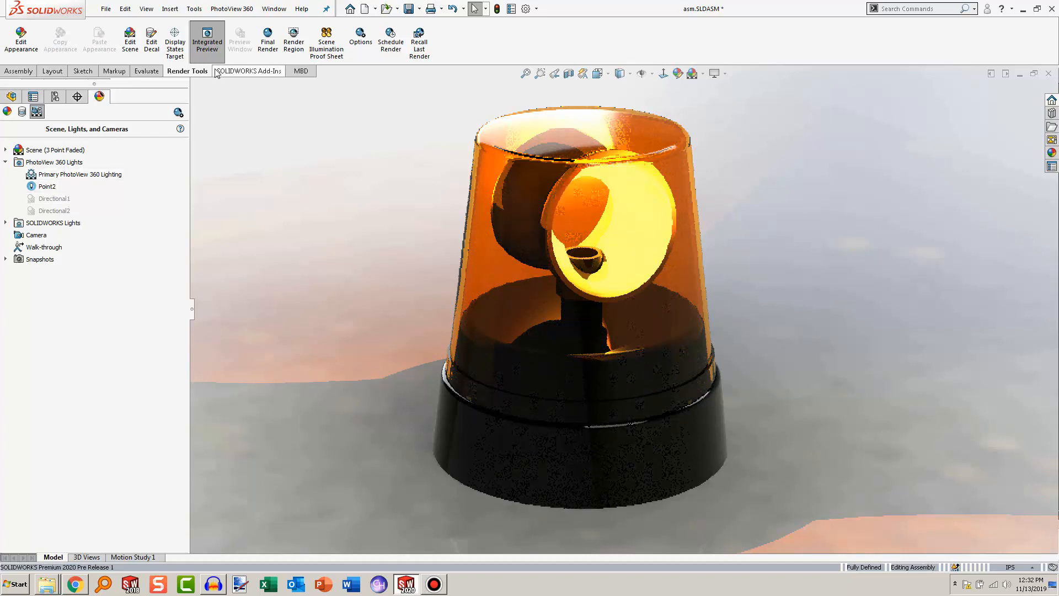
Bring up Point2's PhotoView 360 point-light settings for editing
right_click(48, 187)
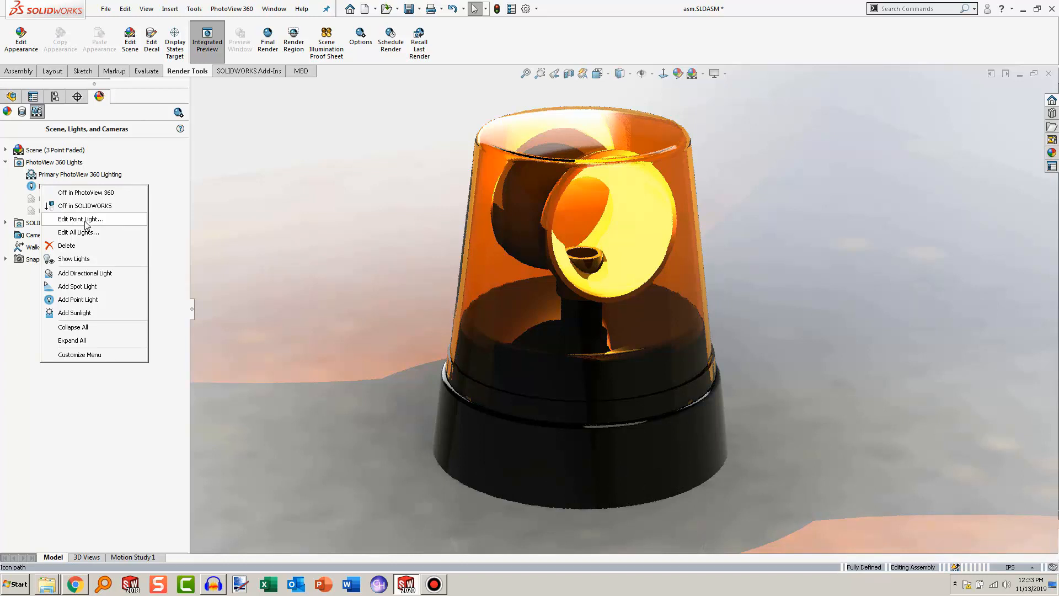
mouse_move(305, 227)
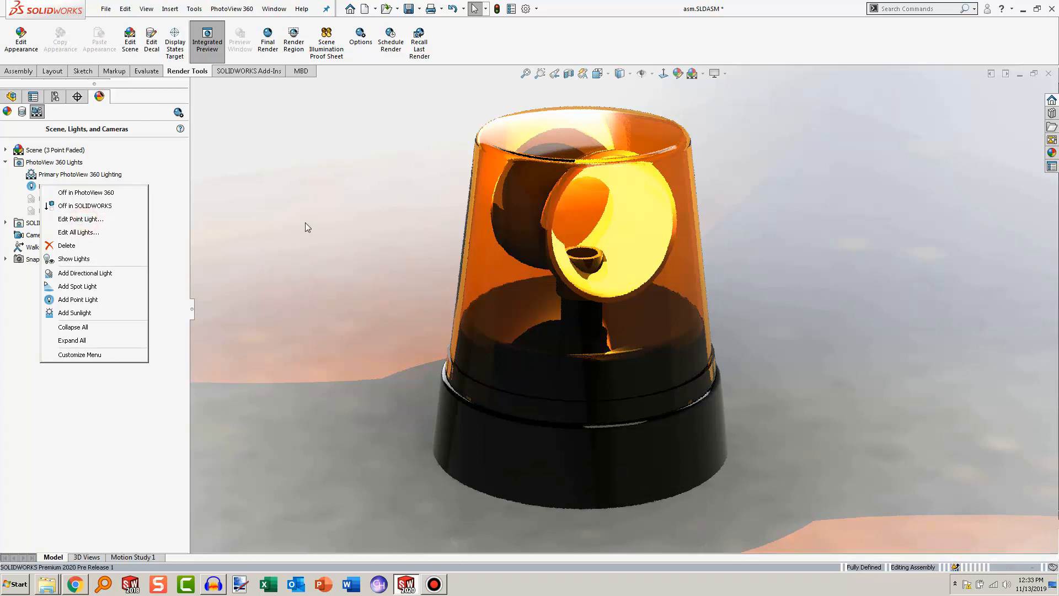
click(81, 218)
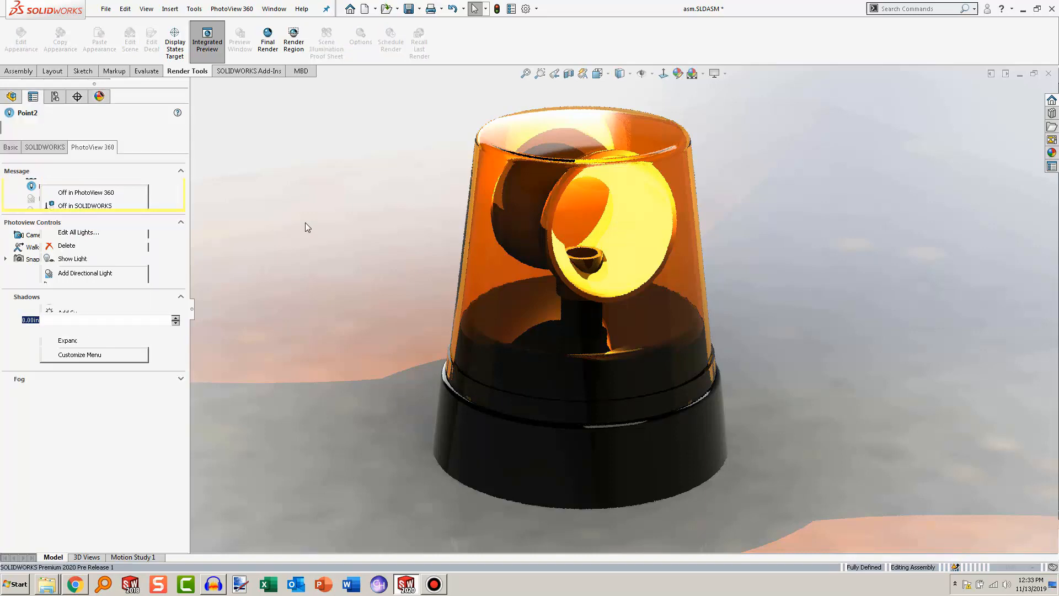